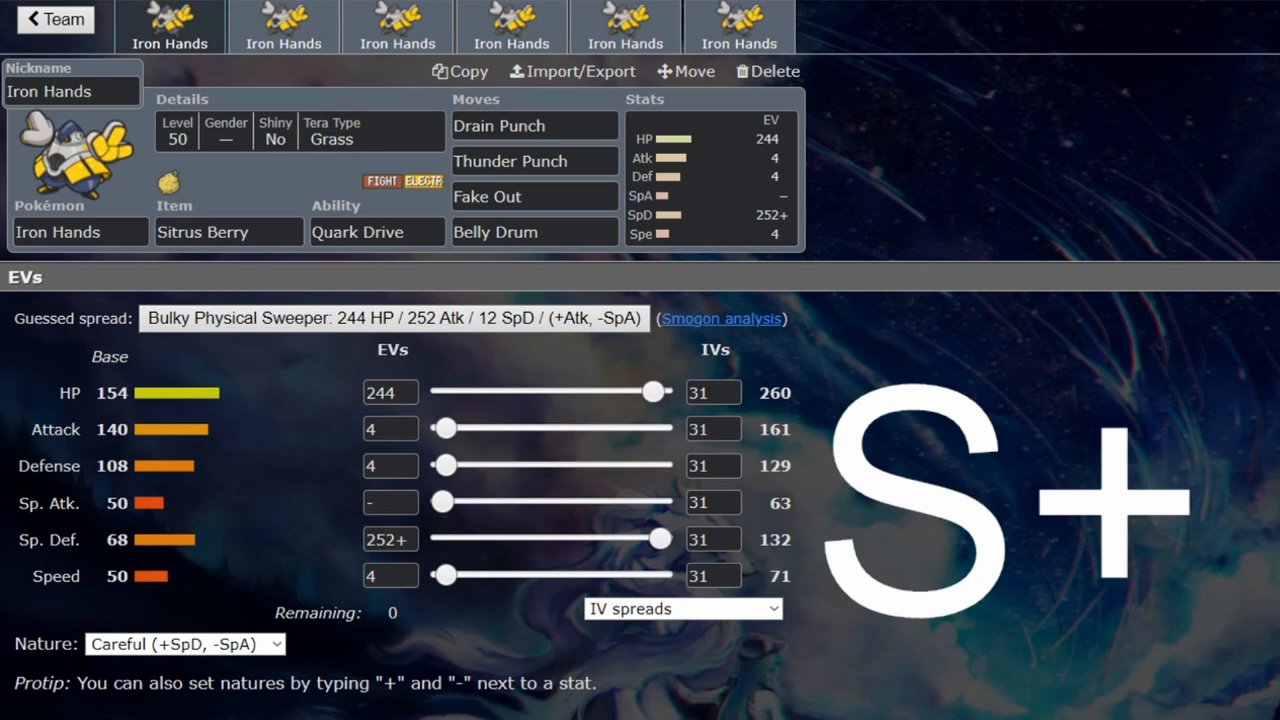
- Review the first set's Drain Punch and Thunder Punch move slots and its EV spread
{"action": "left_click", "coordinate": [533, 125]}
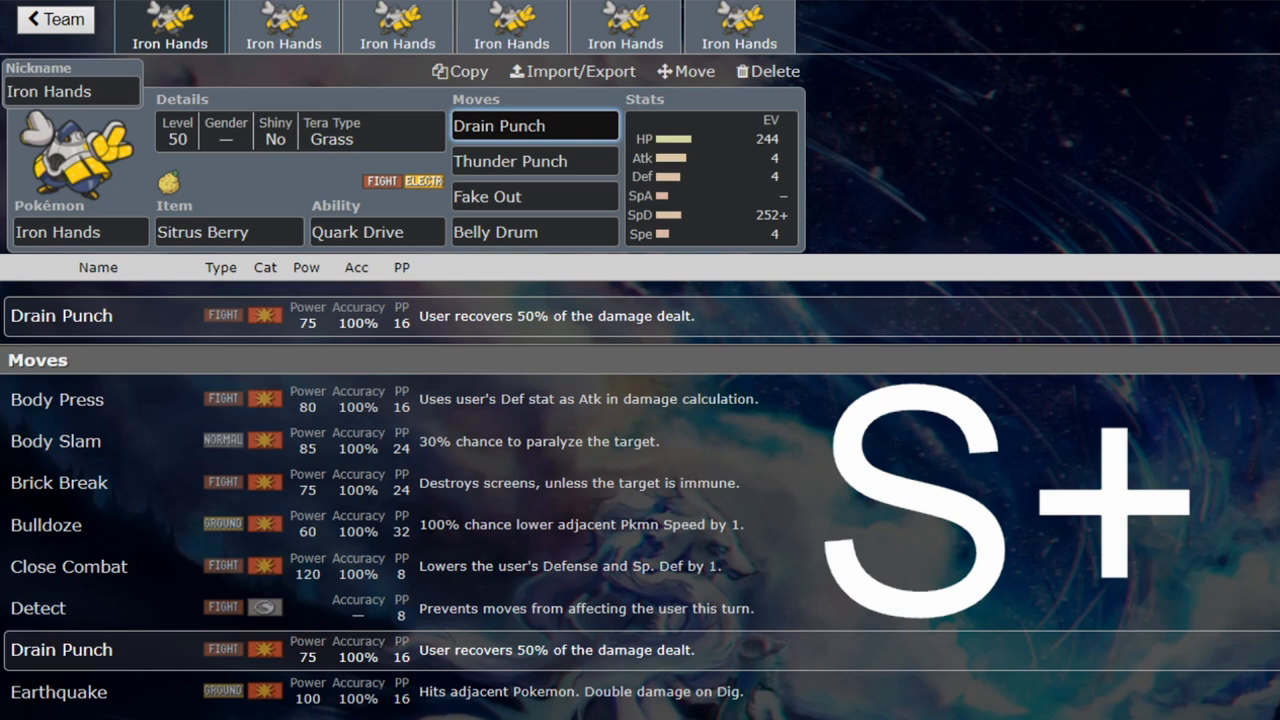
{"action": "left_click", "coordinate": [710, 180]}
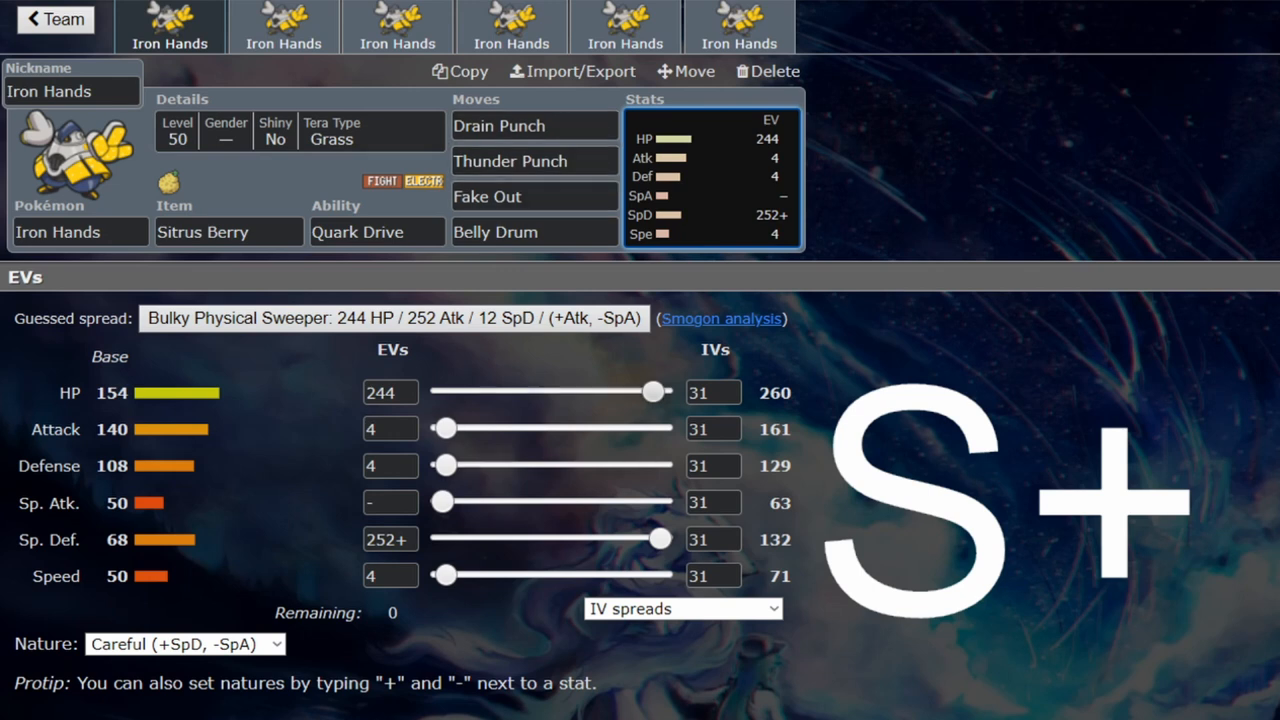
{"action": "left_click", "coordinate": [510, 161]}
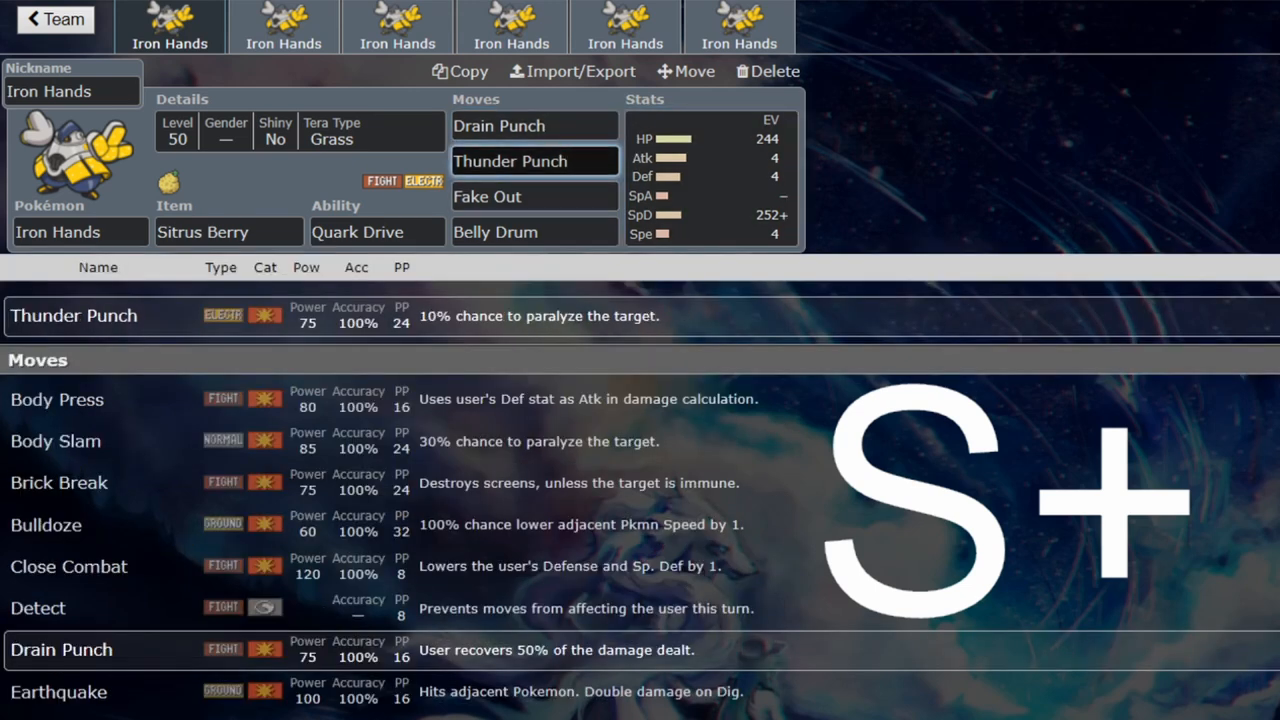
{"action": "left_click", "coordinate": [535, 161]}
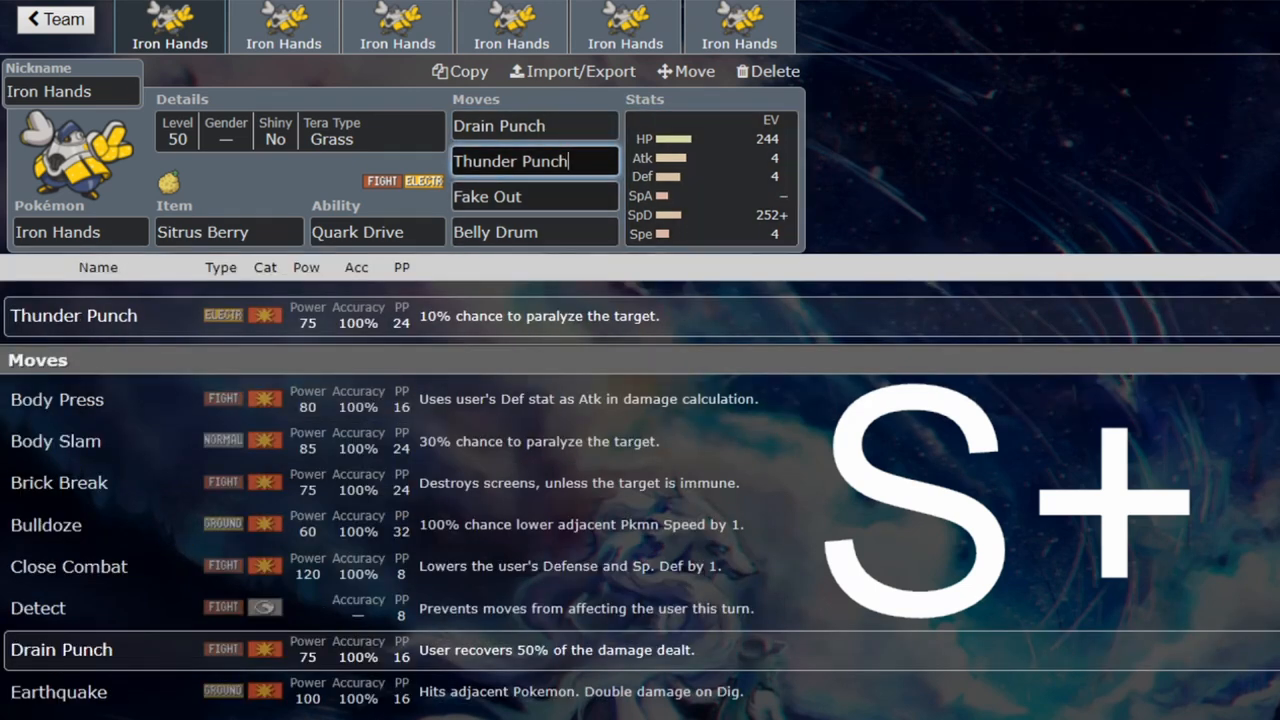
{"action": "left_click", "coordinate": [710, 175]}
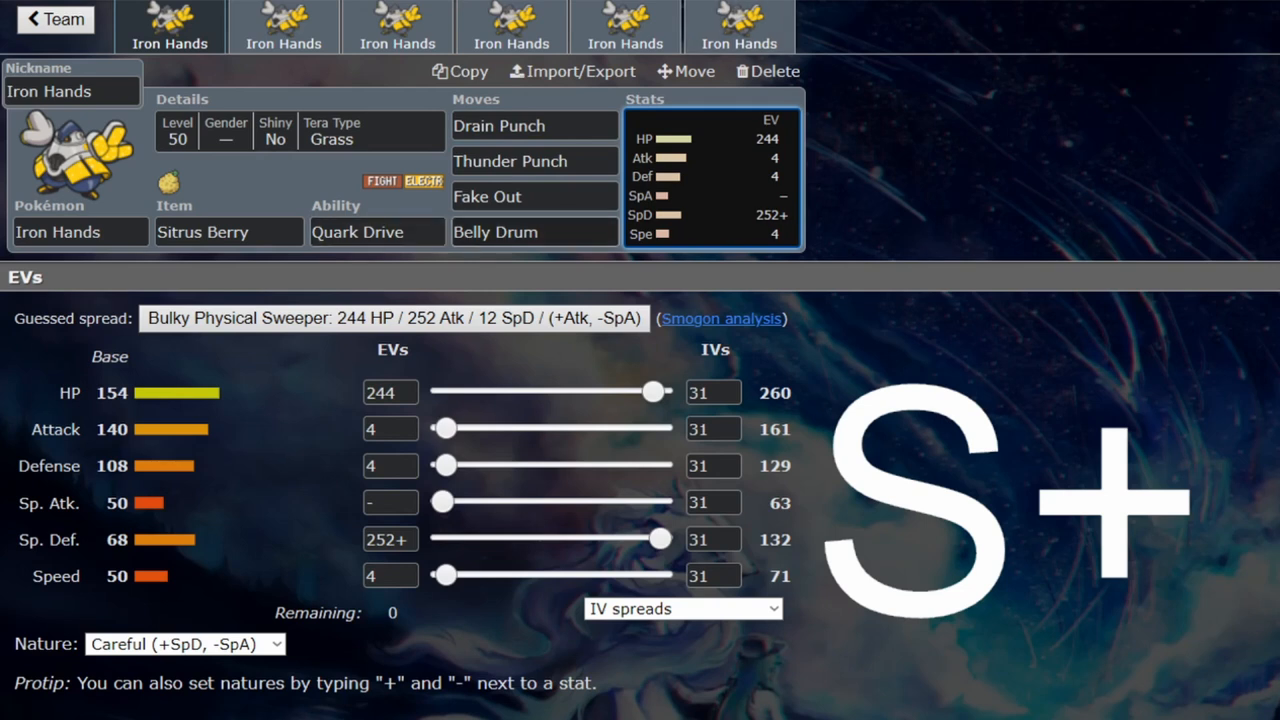
{"action": "left_click", "coordinate": [228, 232]}
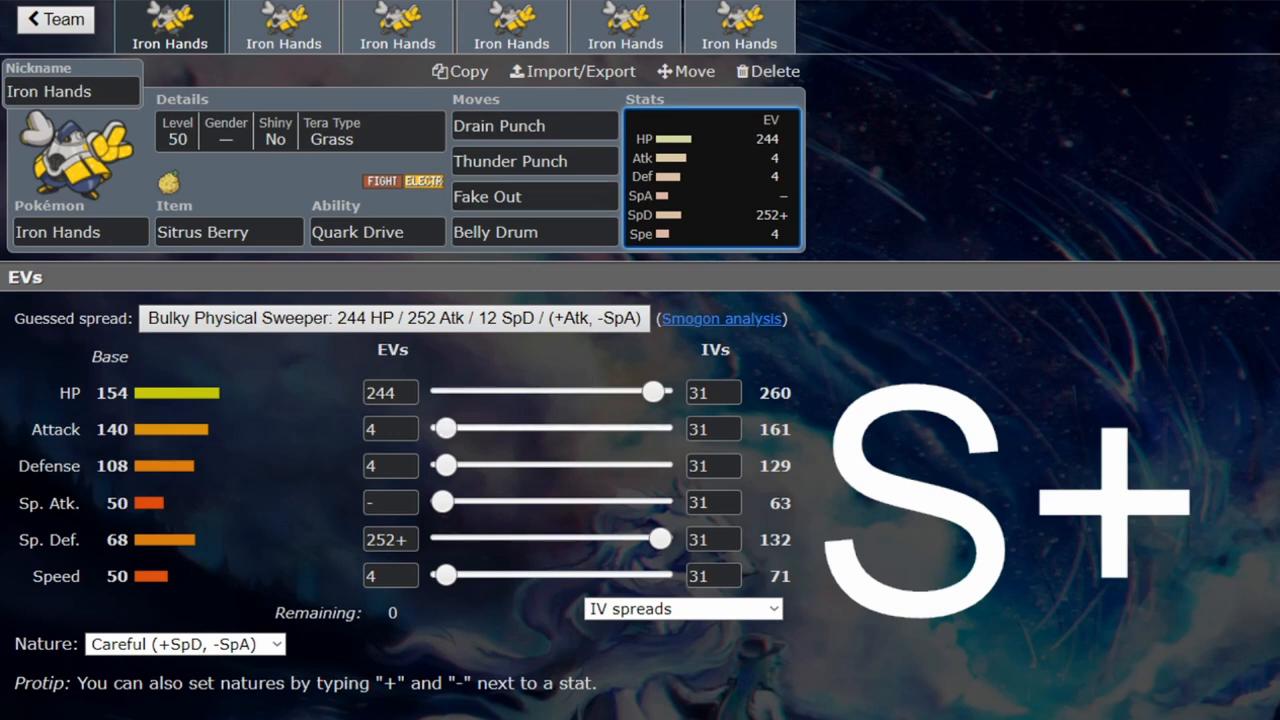
- Check the Quark Drive ability, then switch to the second Iron Hands set with Booster Energy
{"action": "left_click", "coordinate": [376, 231]}
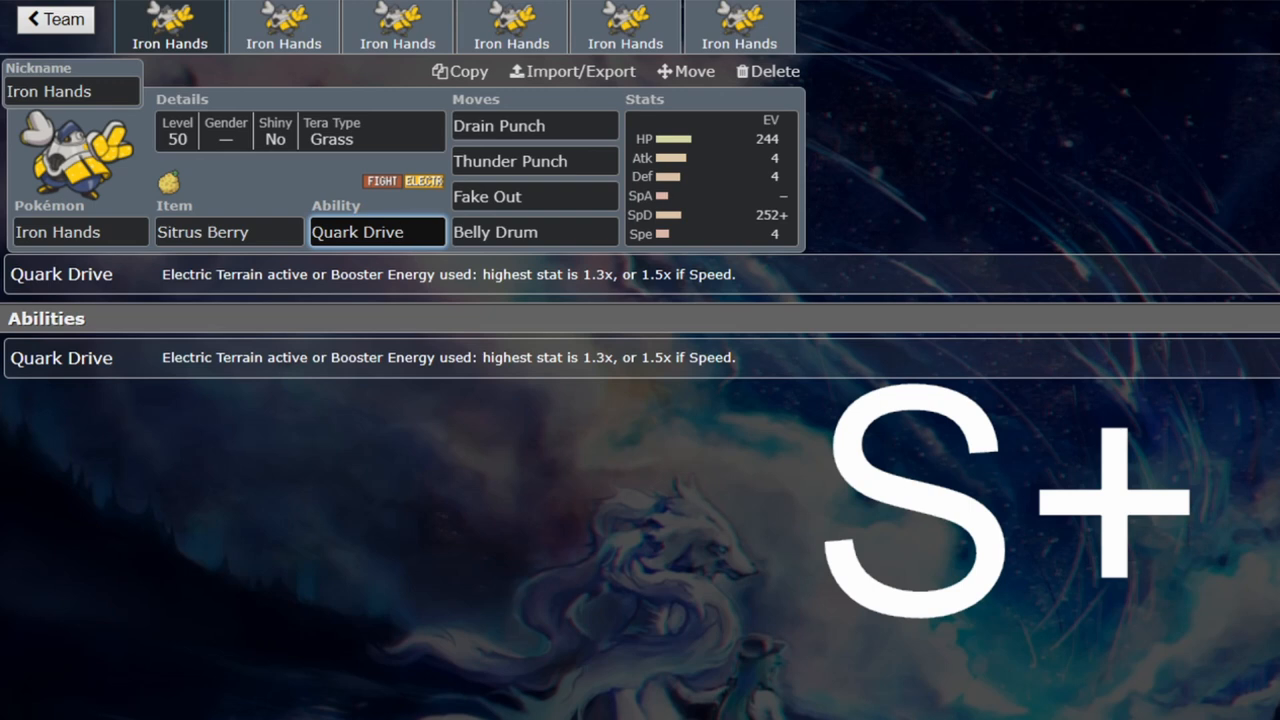
{"action": "left_click", "coordinate": [377, 231]}
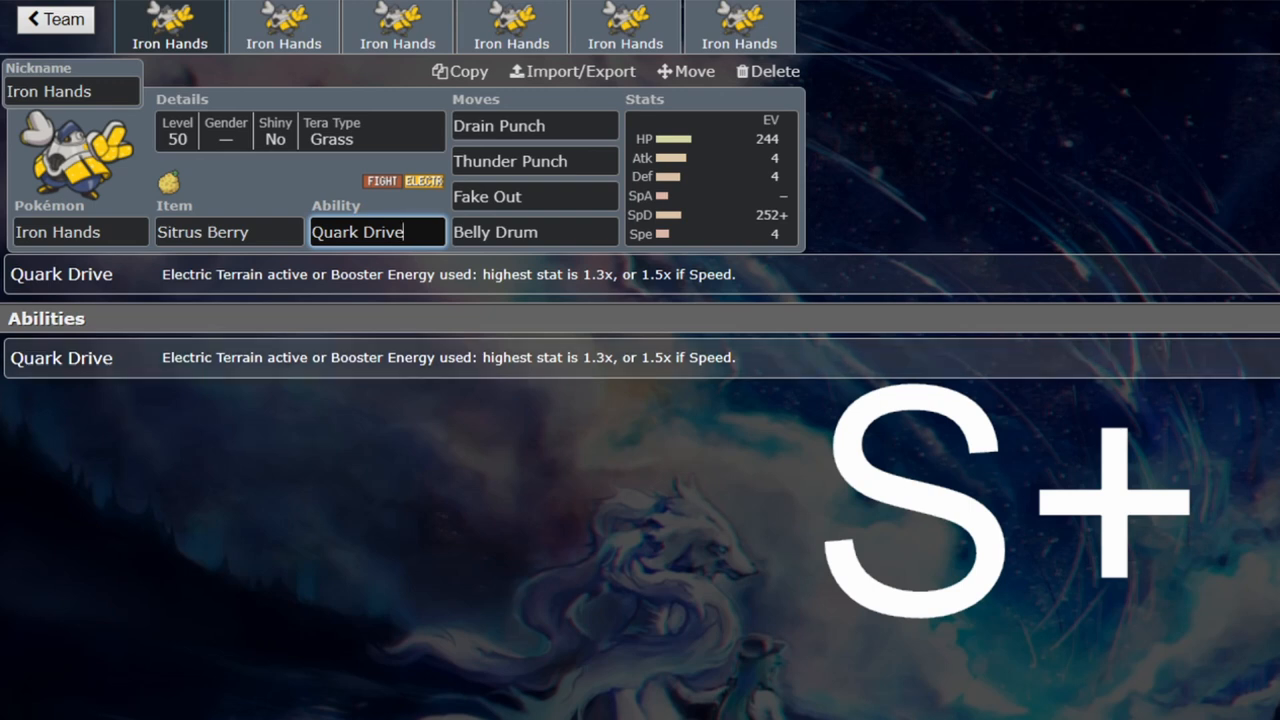
{"action": "left_click", "coordinate": [710, 170]}
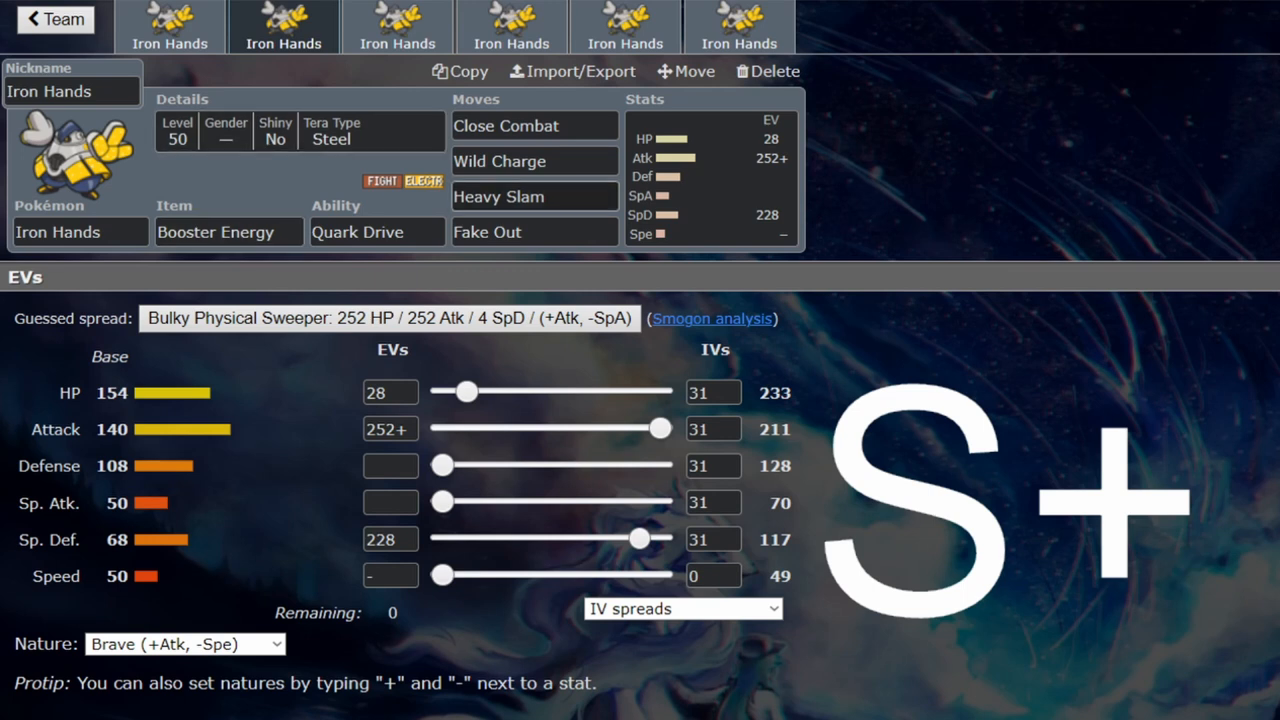
- Set the second Iron Hands set's tera type to Fighting in the Details panel
{"action": "left_click", "coordinate": [500, 161]}
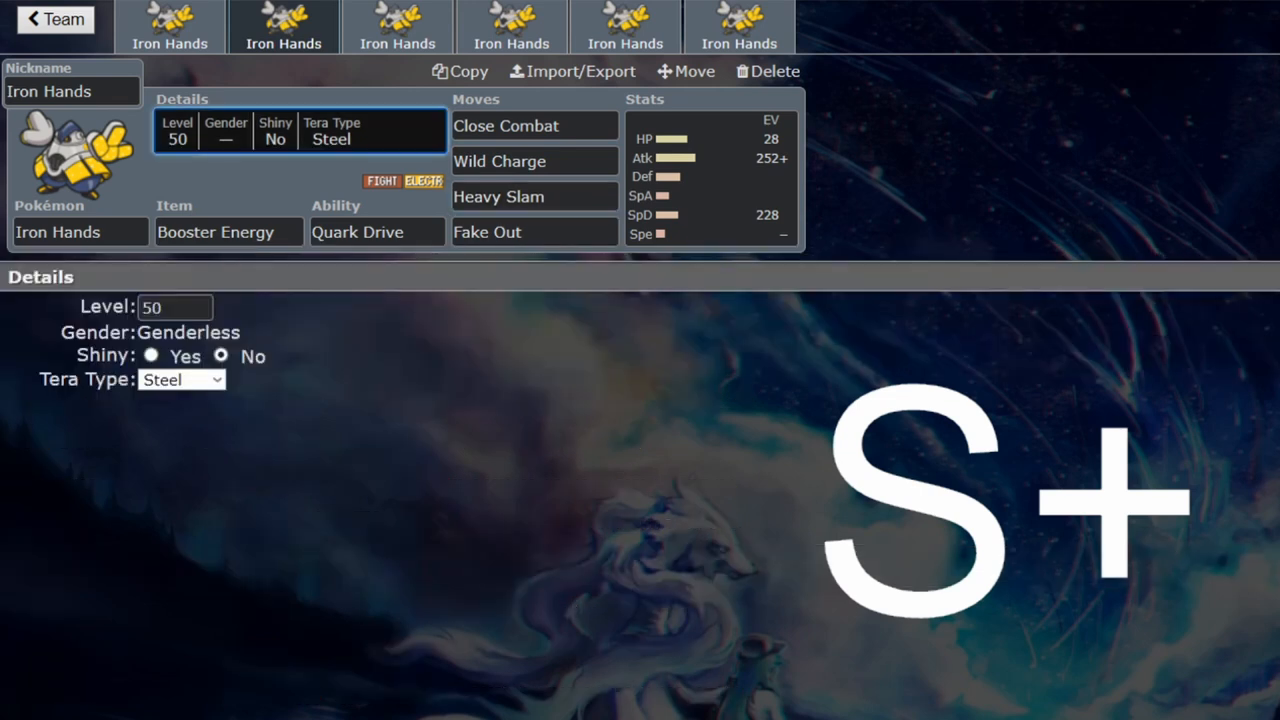
{"action": "left_click", "coordinate": [534, 196]}
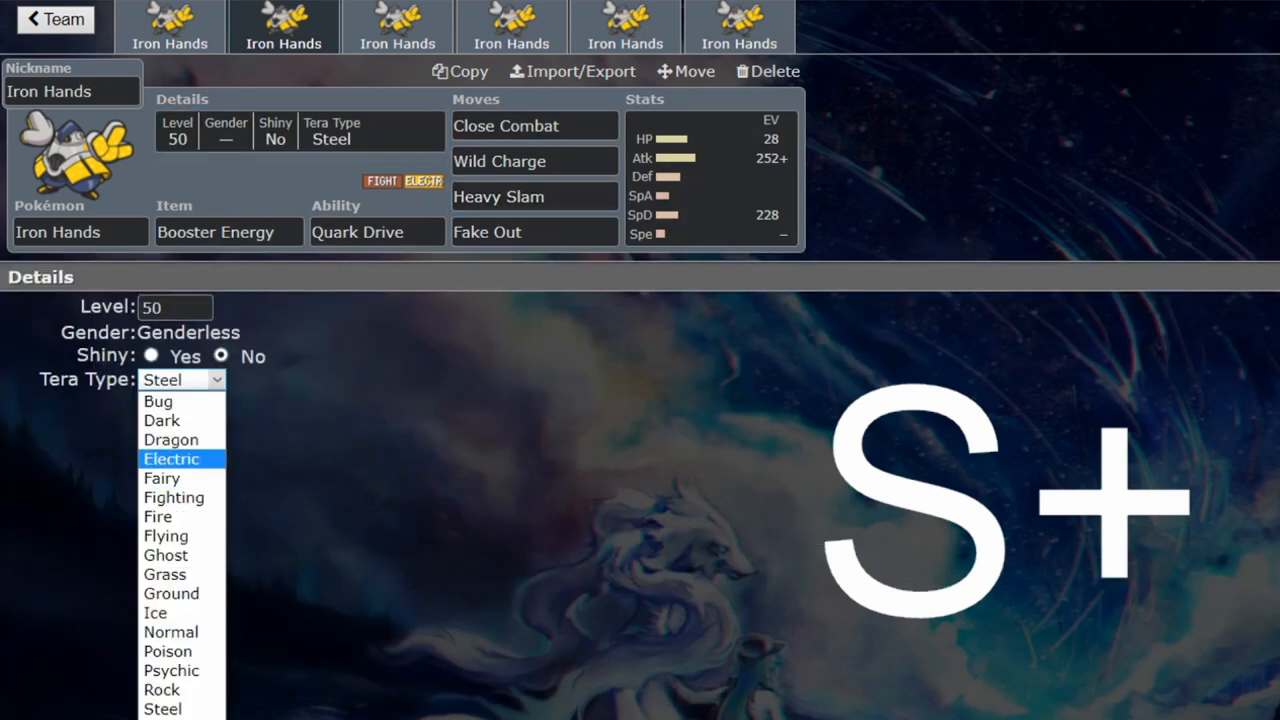
{"action": "left_click", "coordinate": [174, 497]}
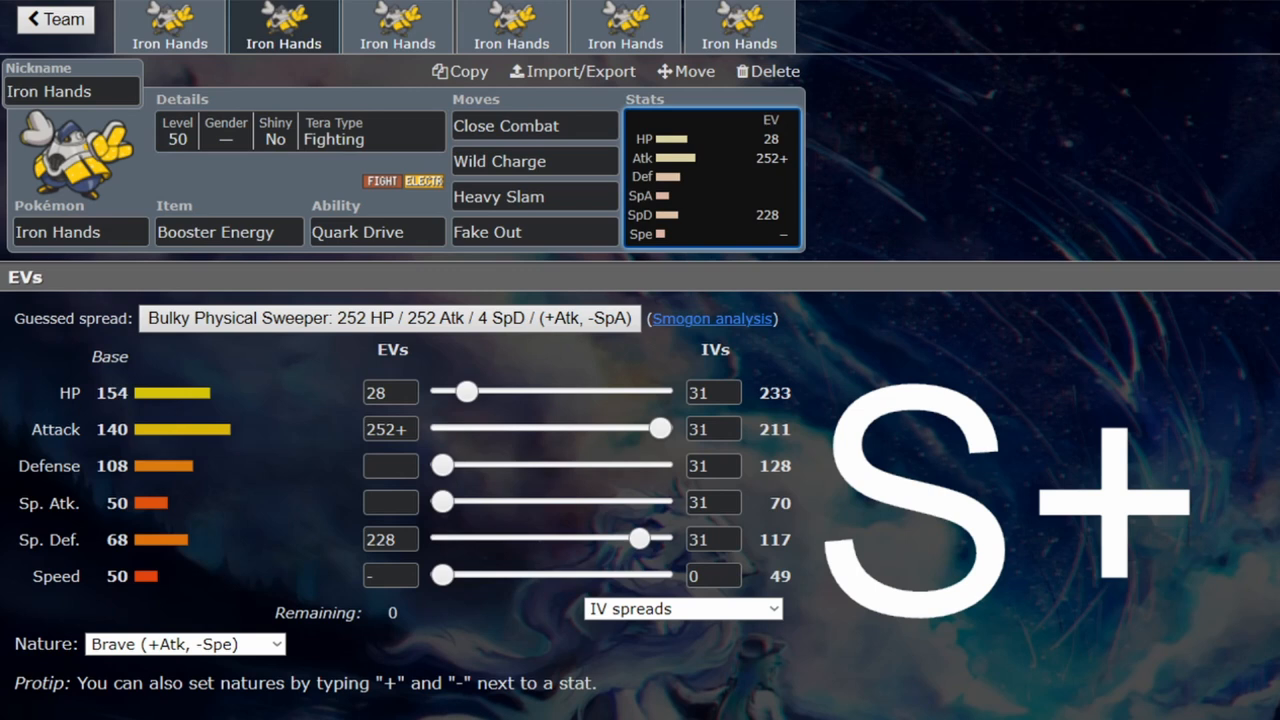
- Switch to the third Iron Hands set, the Assault Vest build with Adamant 236+ Attack
{"action": "left_click", "coordinate": [712, 465]}
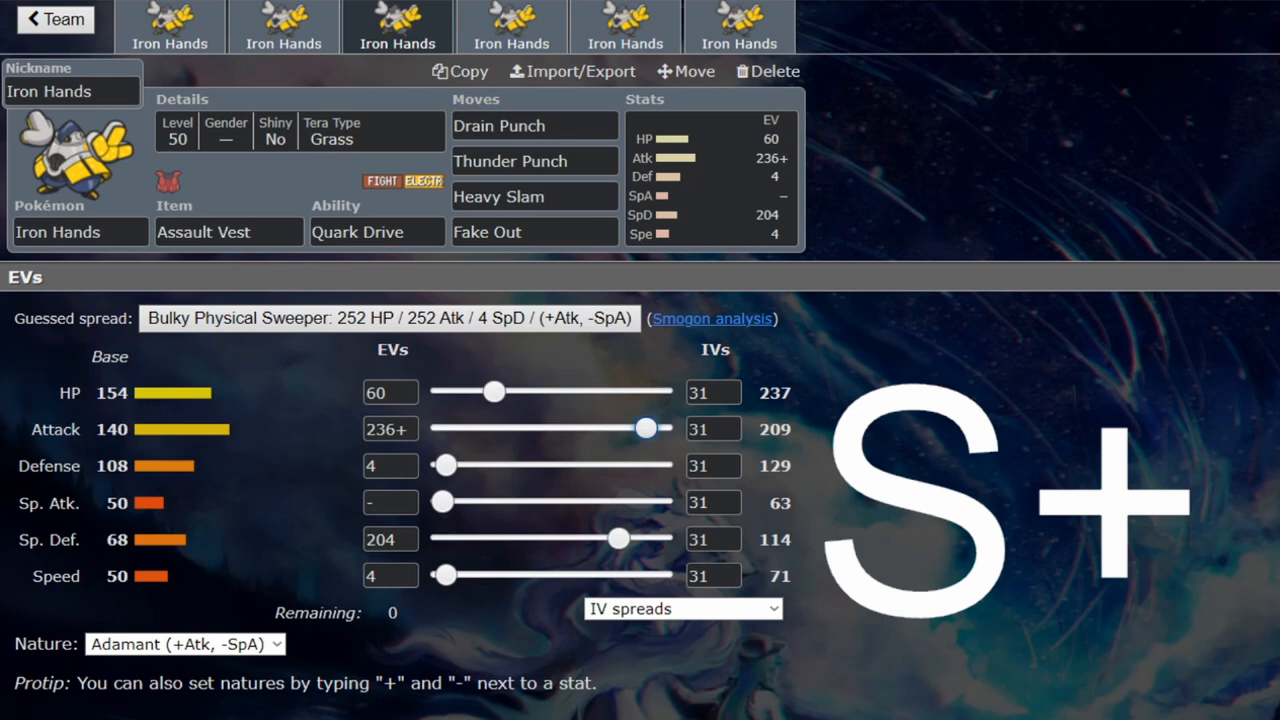
{"action": "left_click", "coordinate": [510, 161]}
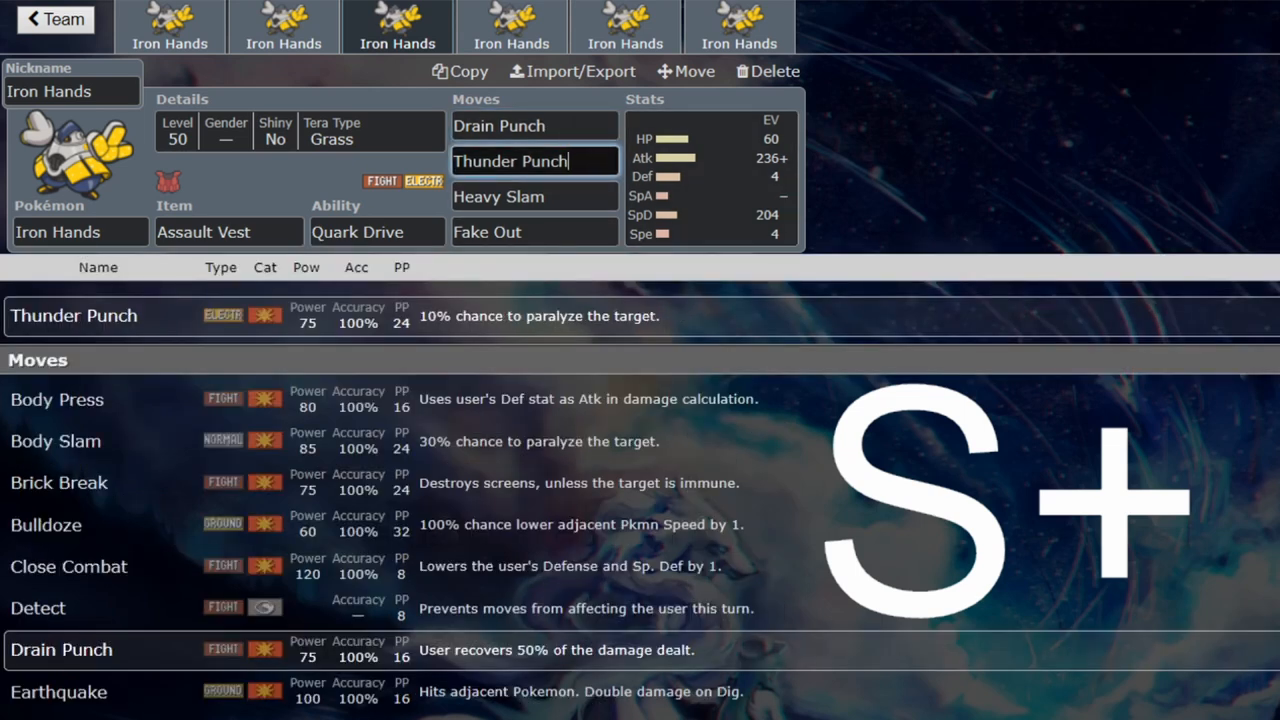
{"action": "left_click", "coordinate": [533, 196]}
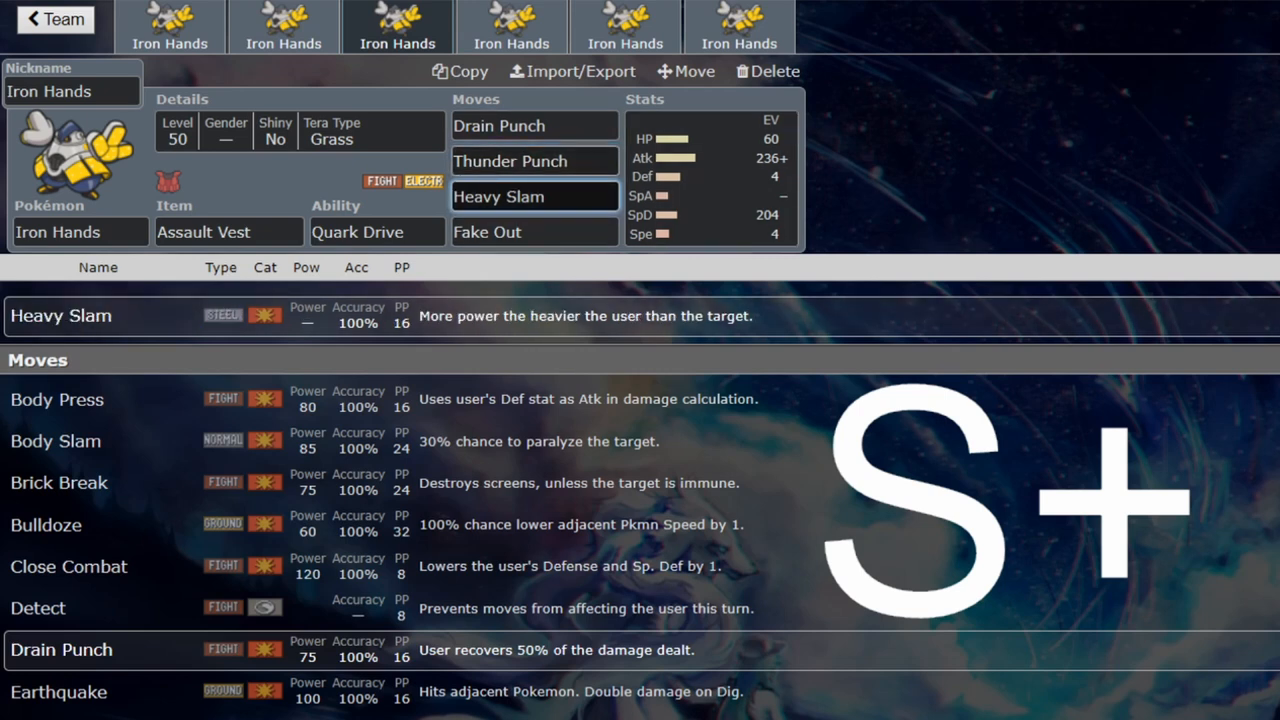
{"action": "left_click", "coordinate": [710, 175]}
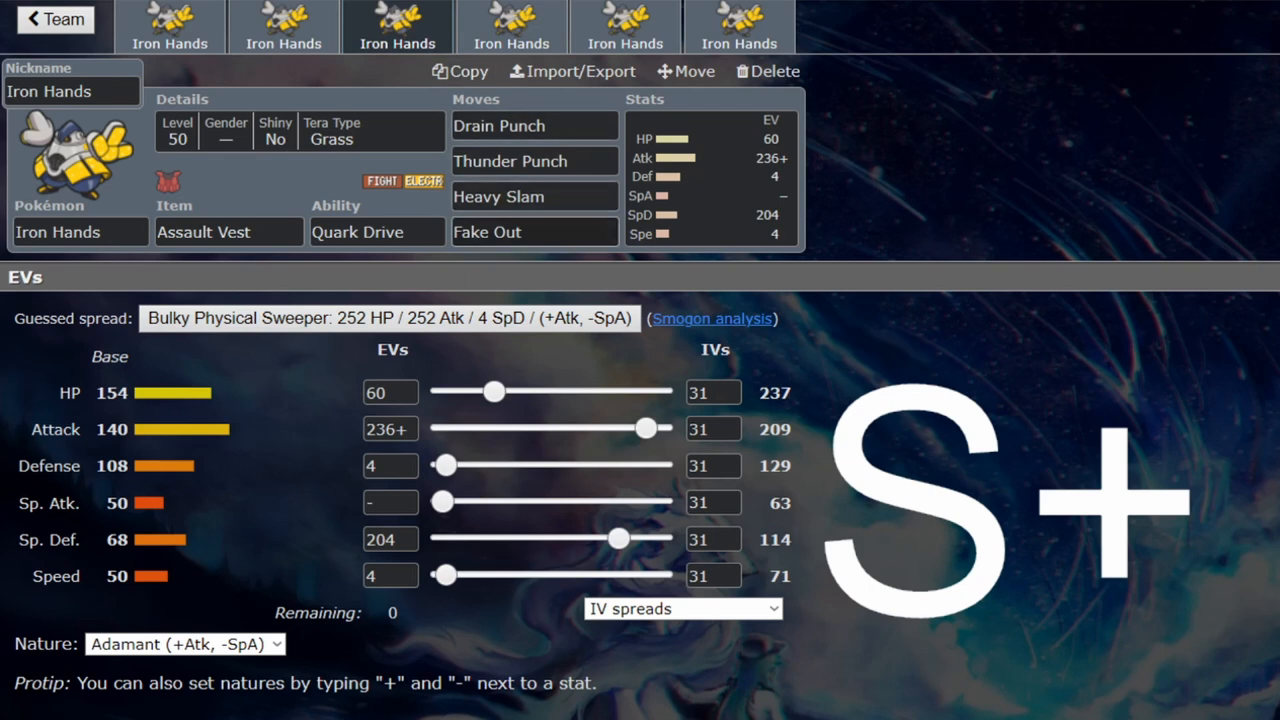
{"action": "left_click", "coordinate": [534, 231]}
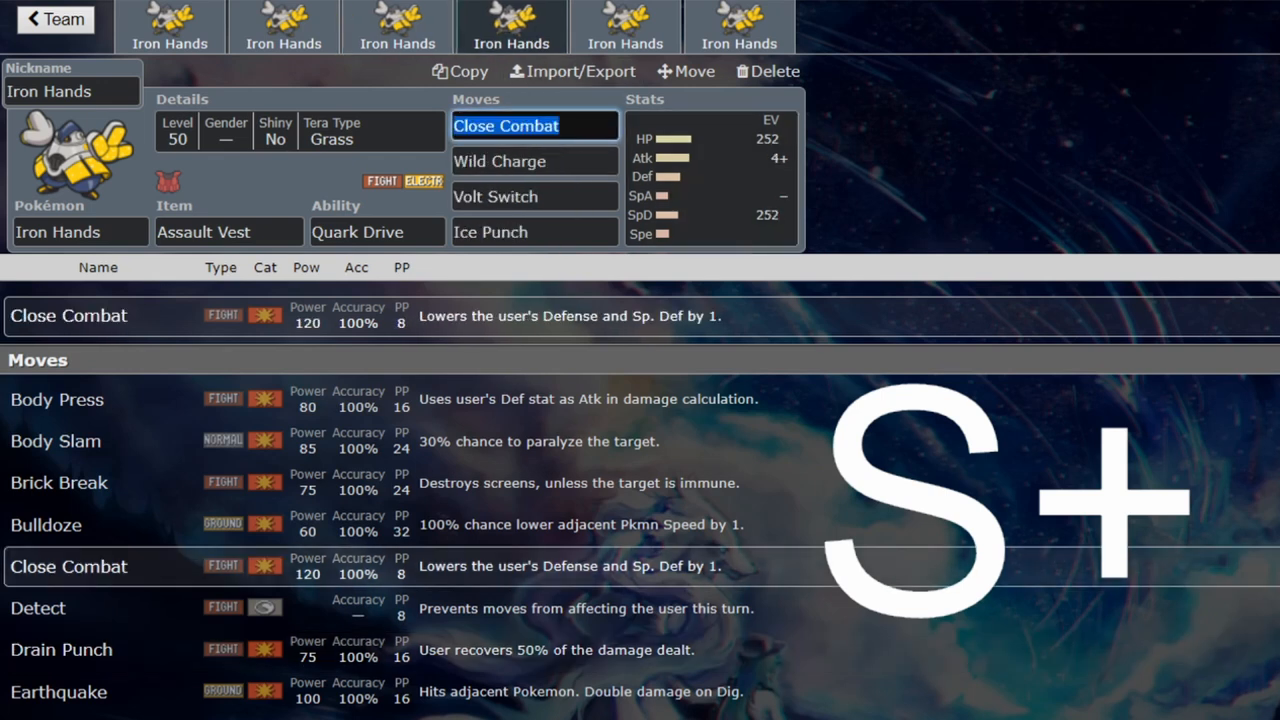
- Review the Assault Vest and Volt Switch sets, then return to the Sitrus Berry Belly Drum set
{"action": "left_click", "coordinate": [534, 196]}
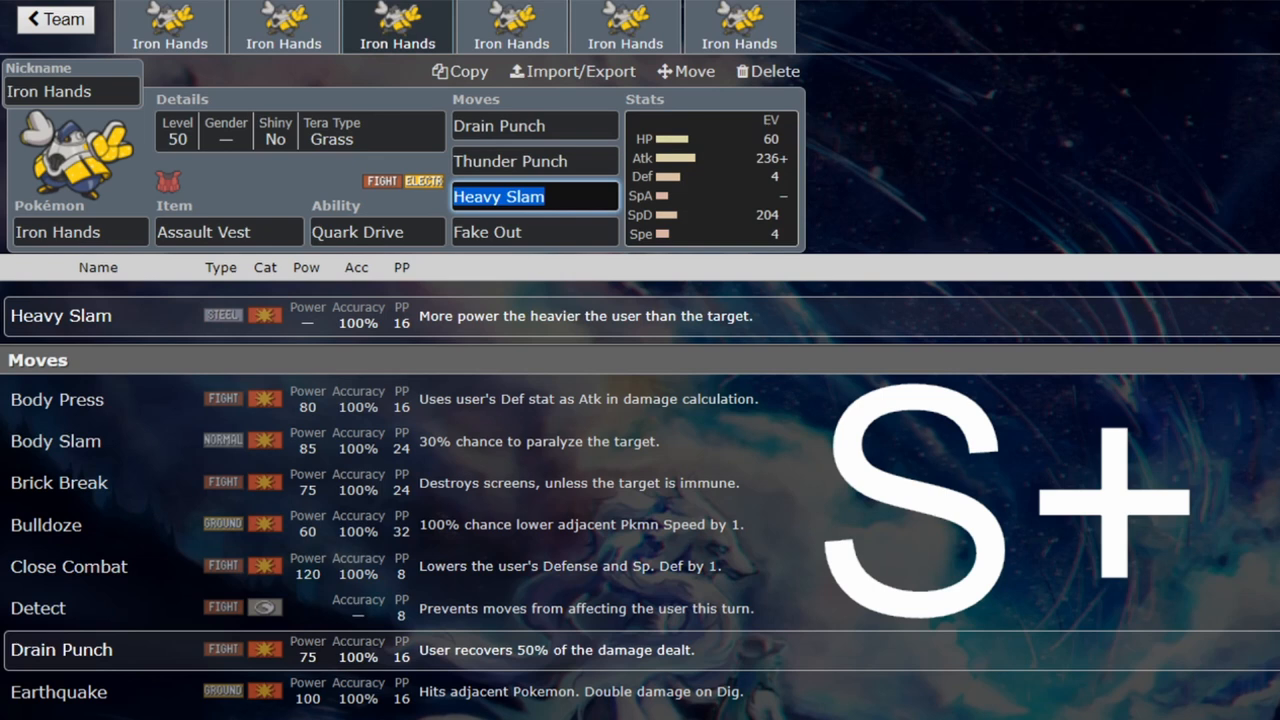
{"action": "left_click", "coordinate": [710, 170]}
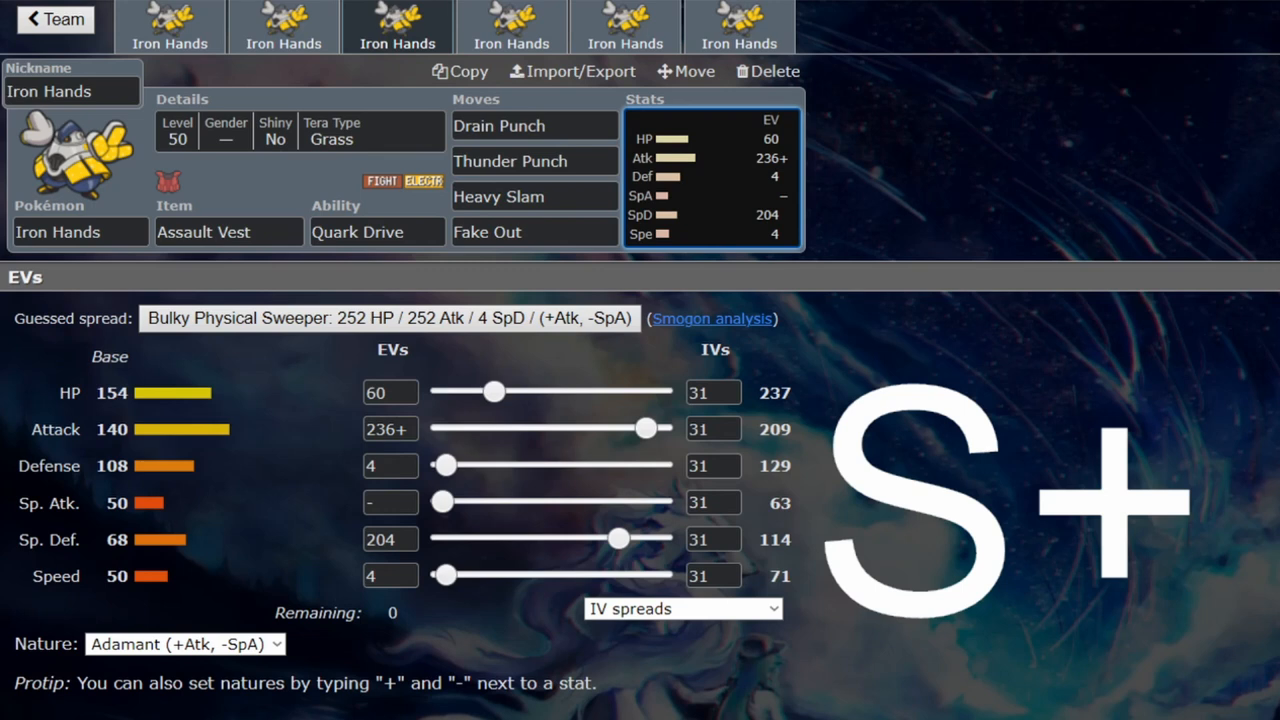
{"action": "left_click", "coordinate": [511, 27]}
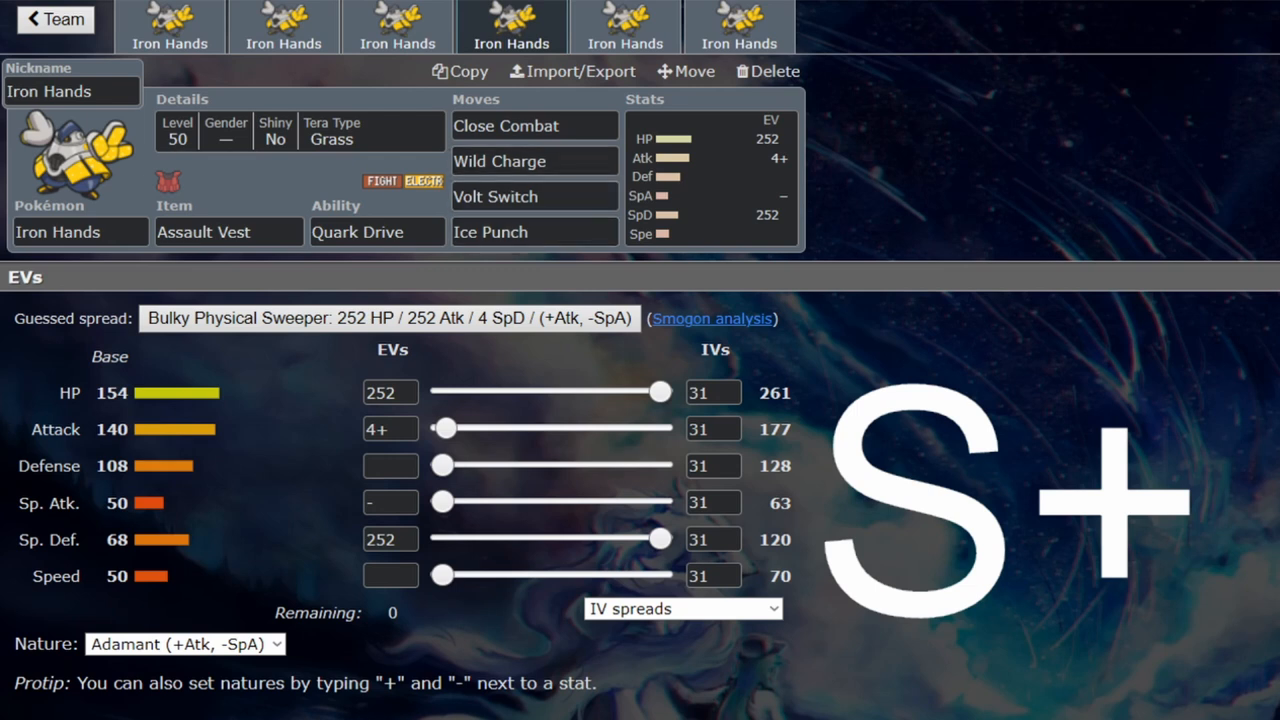
{"action": "left_click", "coordinate": [534, 232]}
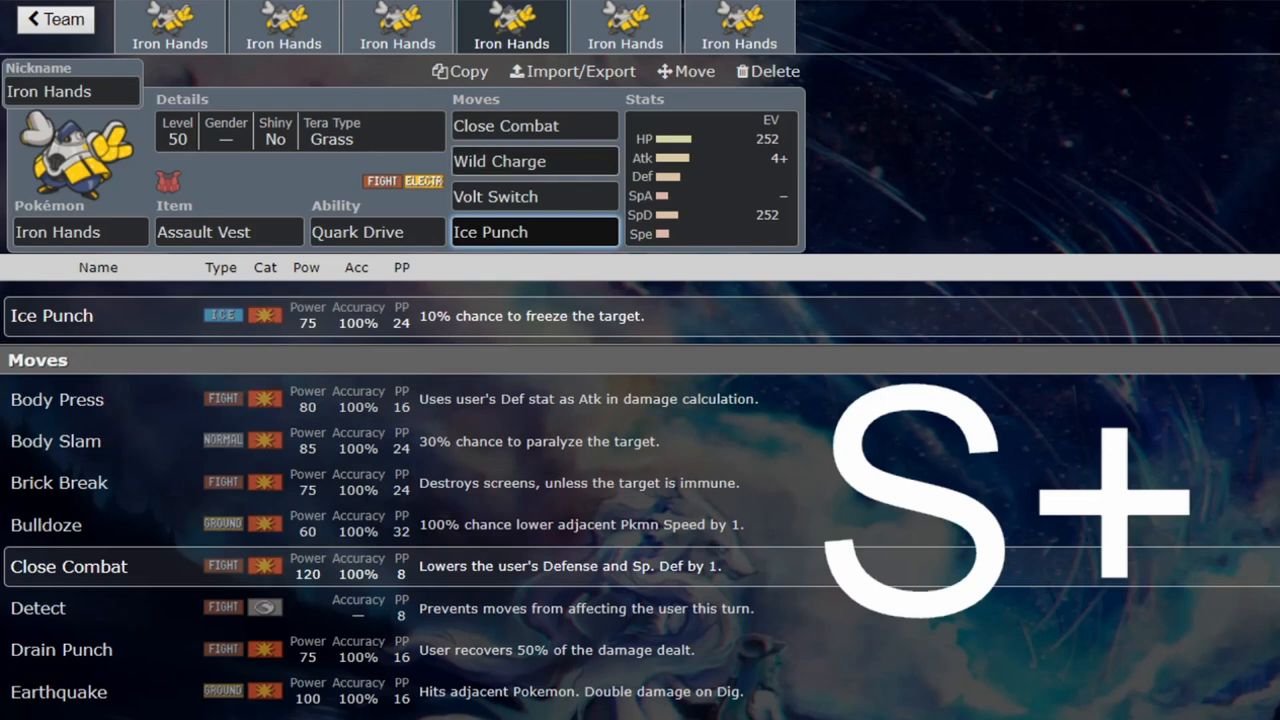
{"action": "left_click", "coordinate": [534, 231]}
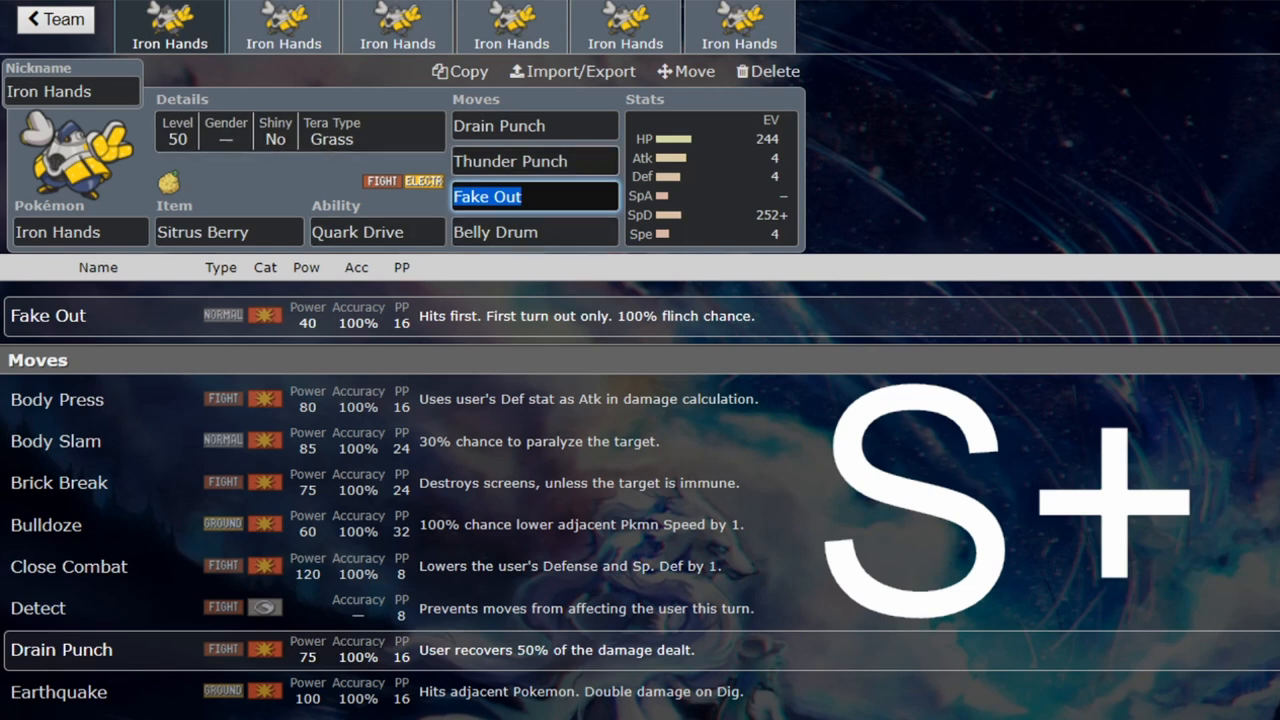
- Switch to the fifth Iron Hands set with Razor Claw, Tera Fairy and Wild Charge
{"action": "left_click", "coordinate": [534, 161]}
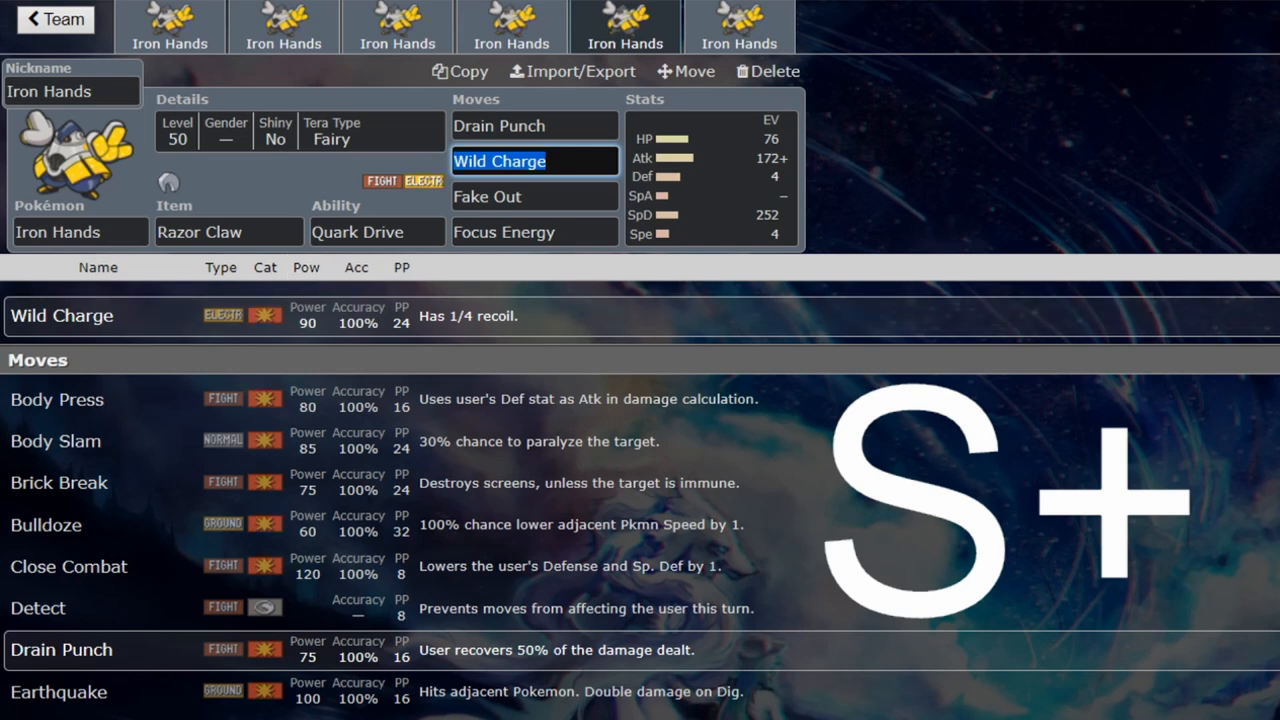
- Review the fifth set's moves, EVs and Fairy tera details, then switch to the Leftovers Body Press set
{"action": "left_click", "coordinate": [534, 232]}
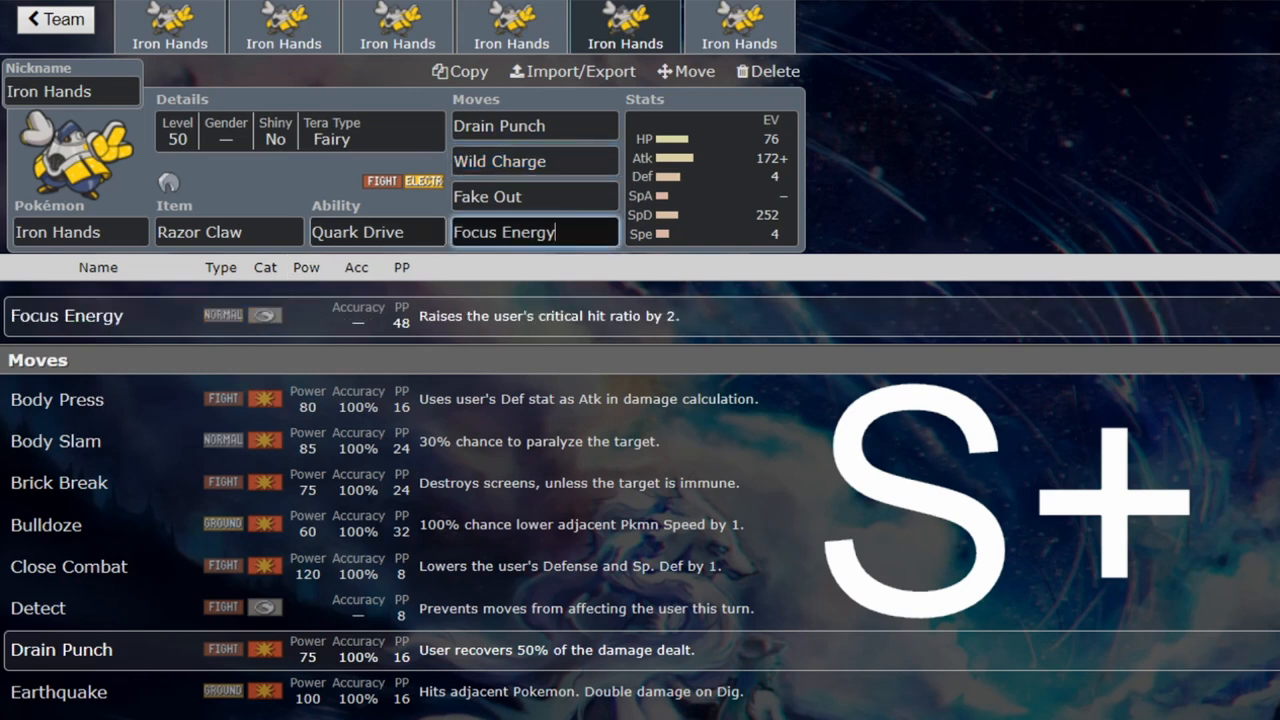
{"action": "left_click", "coordinate": [710, 180]}
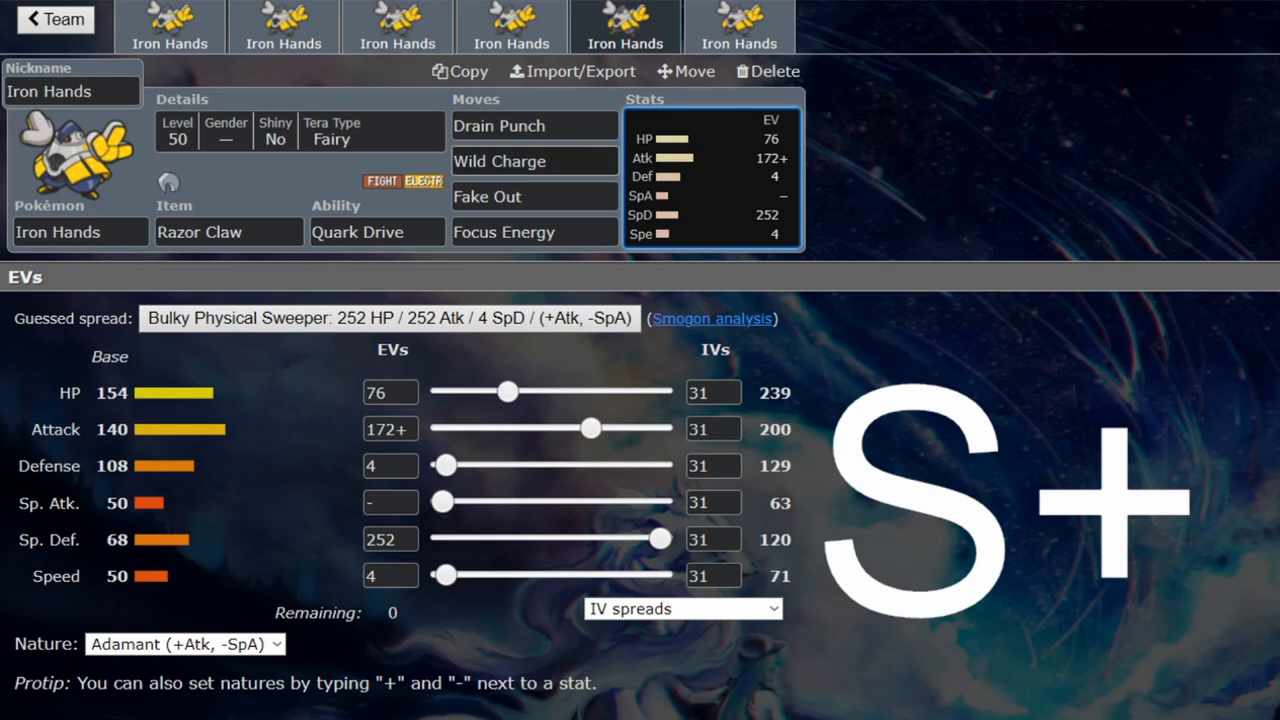
{"action": "left_click", "coordinate": [534, 125]}
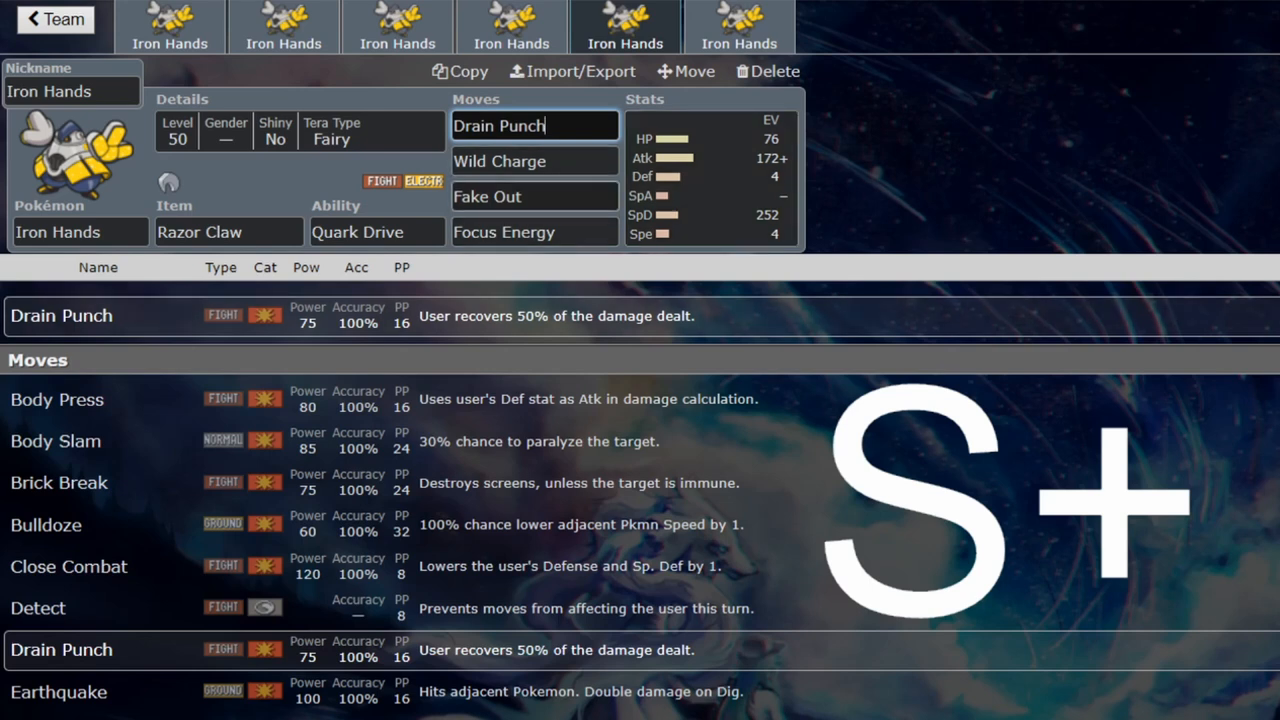
{"action": "left_click", "coordinate": [710, 175]}
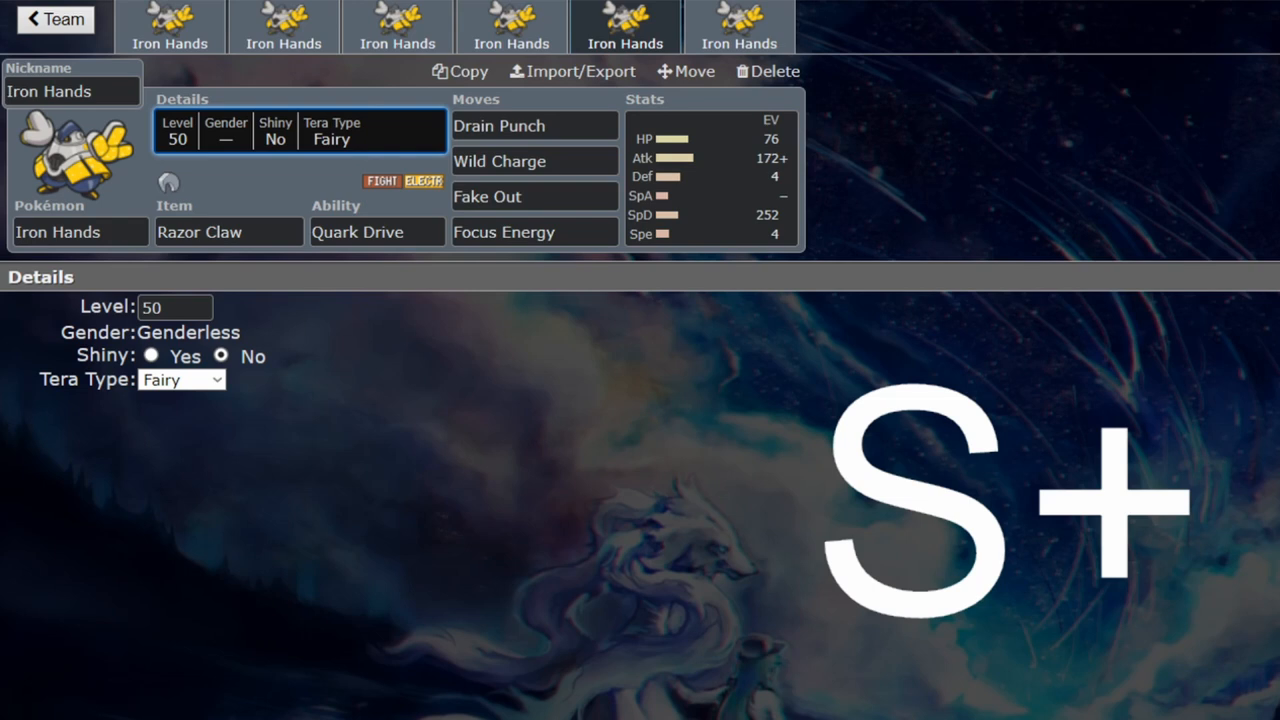
{"action": "left_click", "coordinate": [710, 175]}
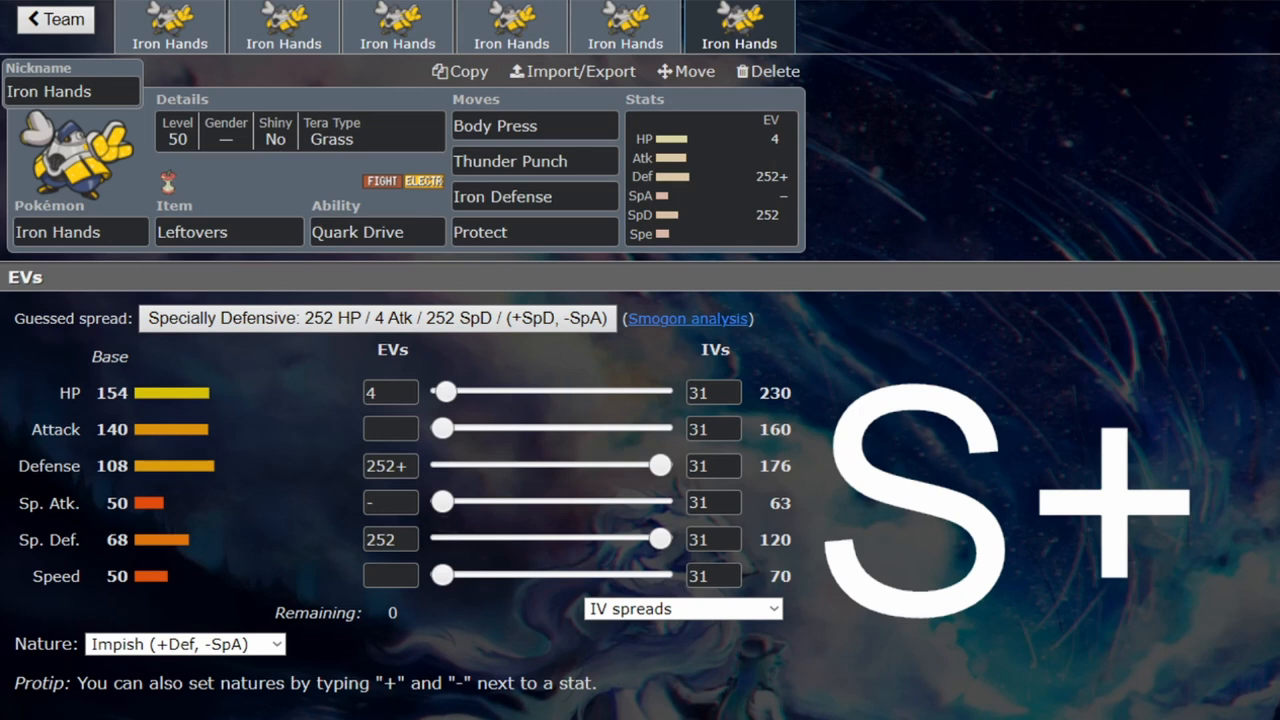
{"action": "left_click", "coordinate": [378, 318]}
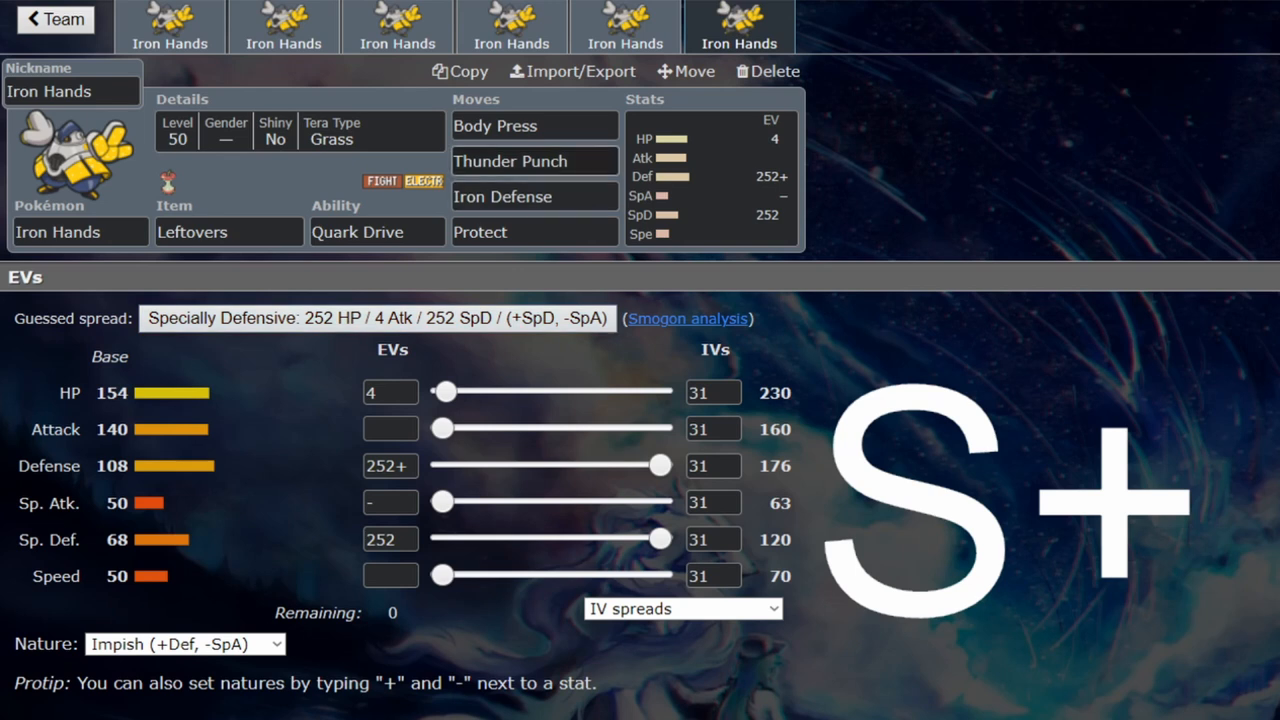
{"action": "left_click", "coordinate": [534, 196]}
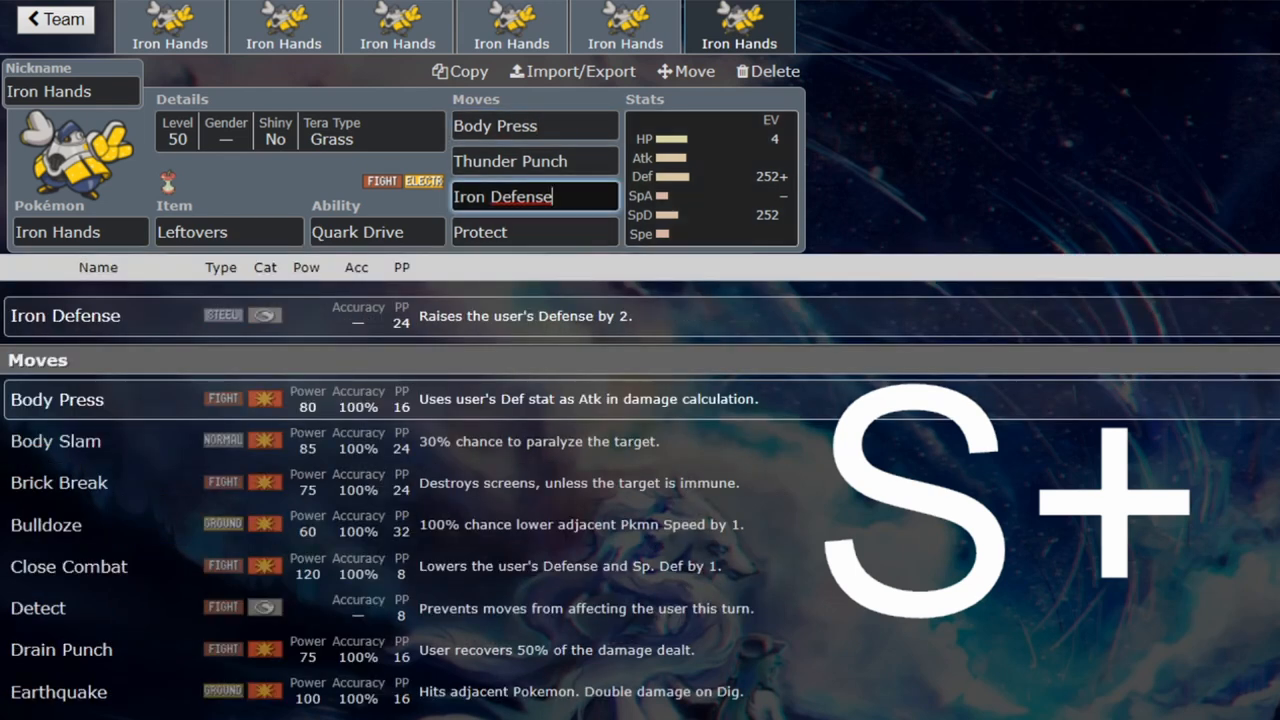
{"action": "left_click", "coordinate": [710, 175]}
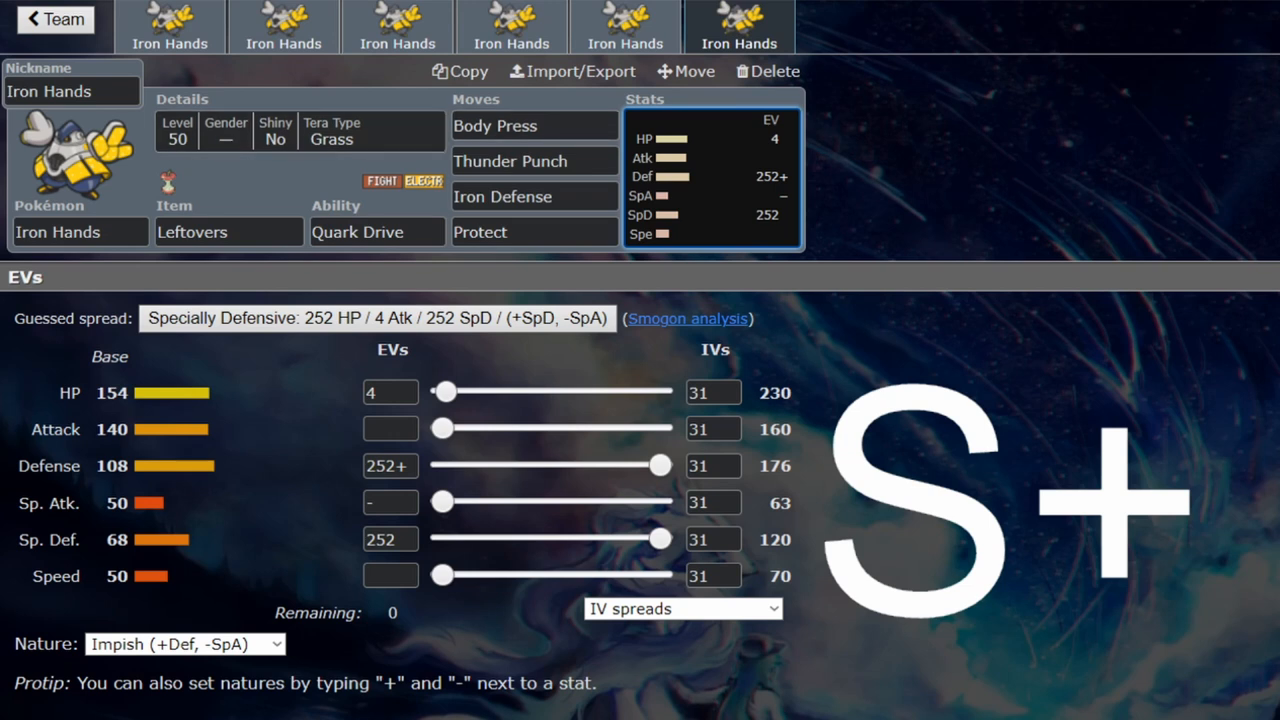
{"action": "left_click", "coordinate": [534, 161]}
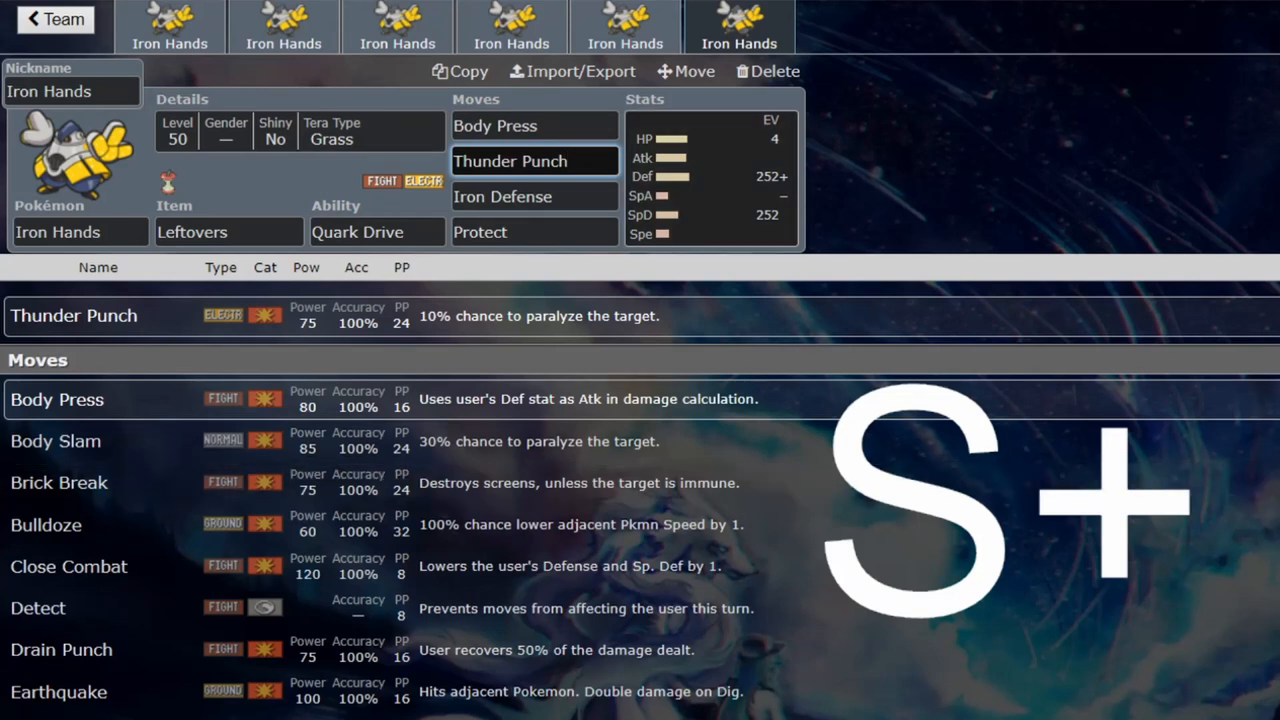
{"action": "left_click", "coordinate": [710, 175]}
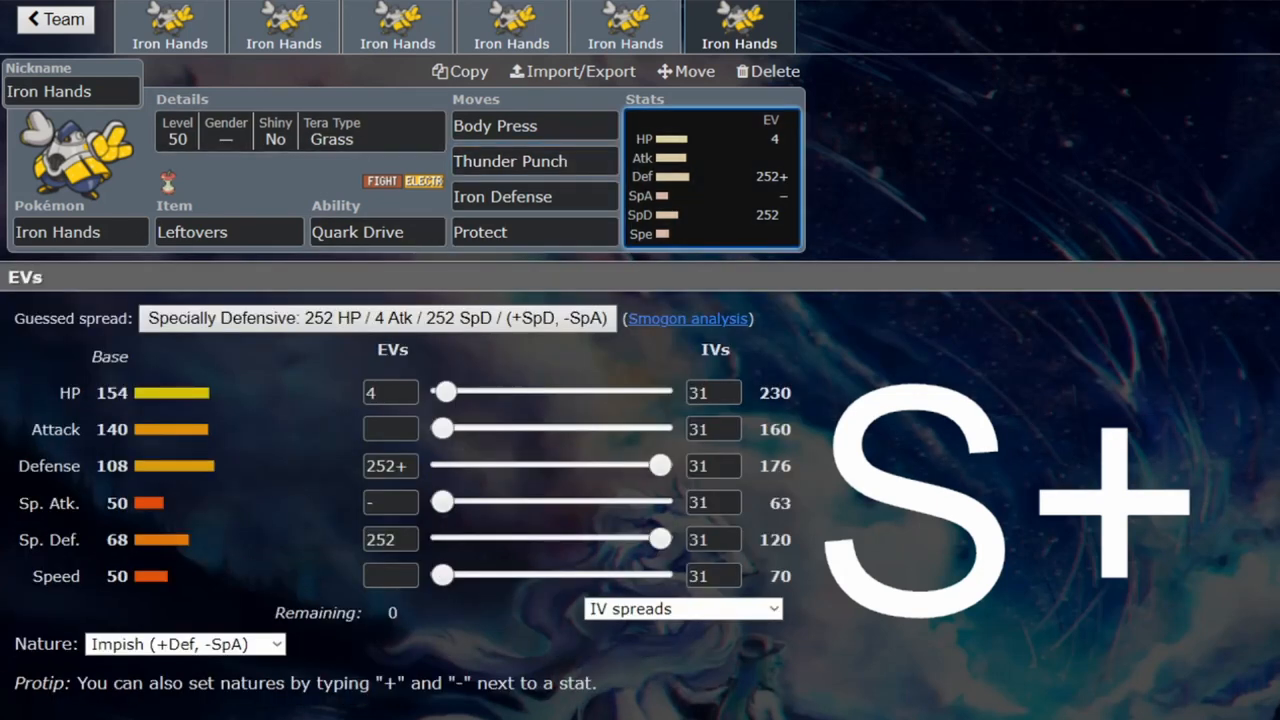